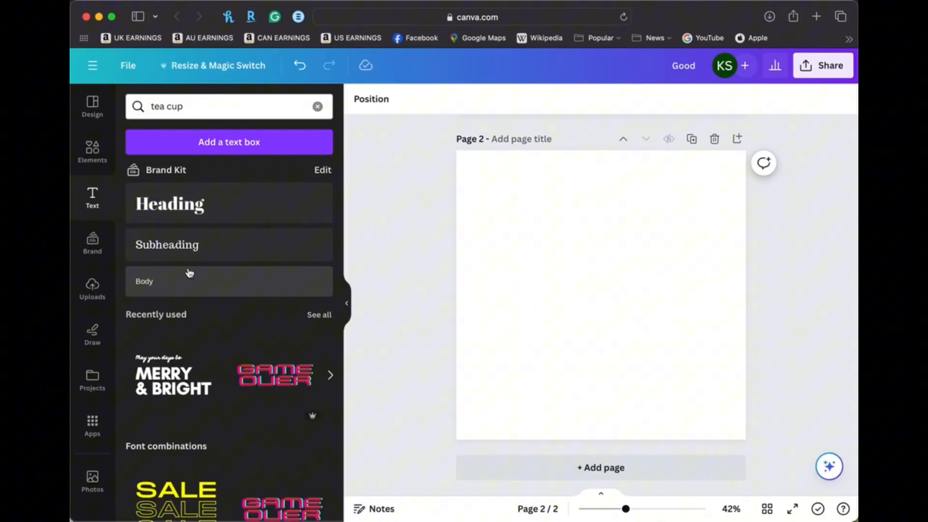
{"action": "mouse_move", "coordinate": [336, 234]}
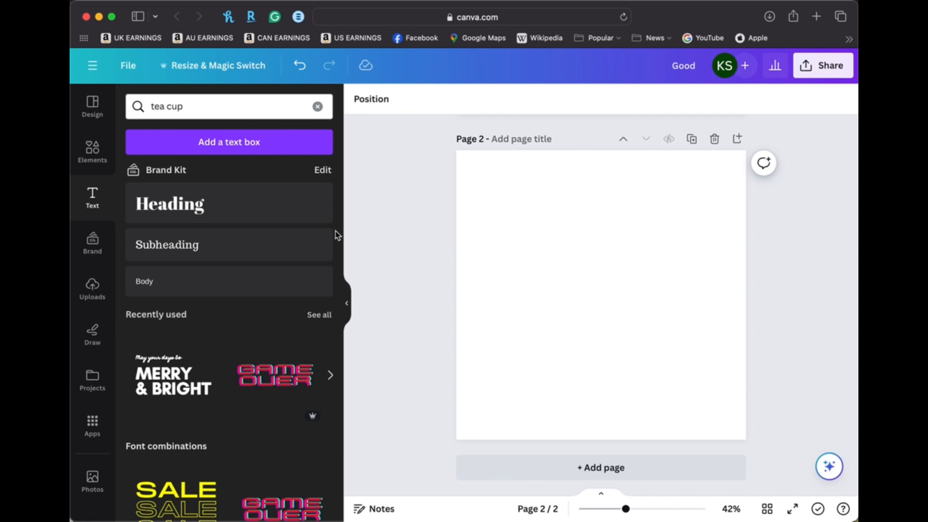
{"action": "mouse_move", "coordinate": [396, 303]}
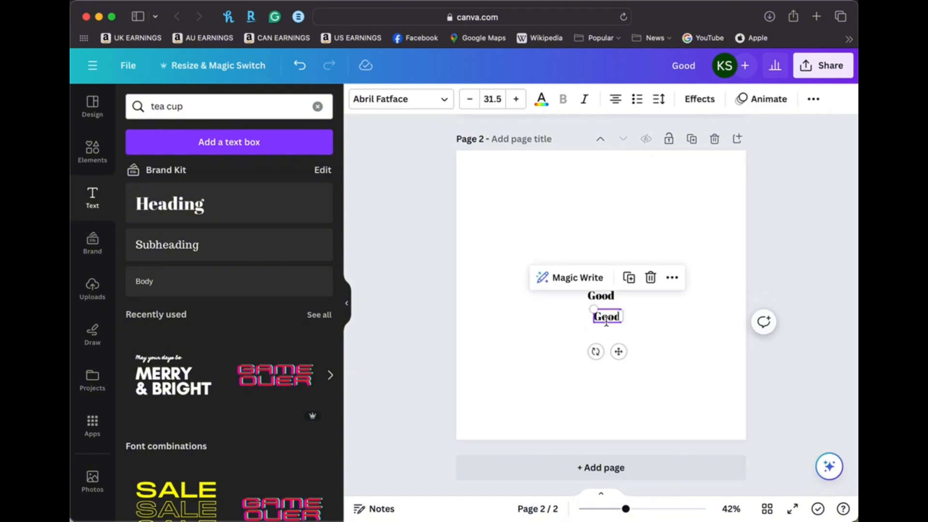
Step: Type 'things' on the page and select the word Good for font editing
{"action": "type", "text": "things"}
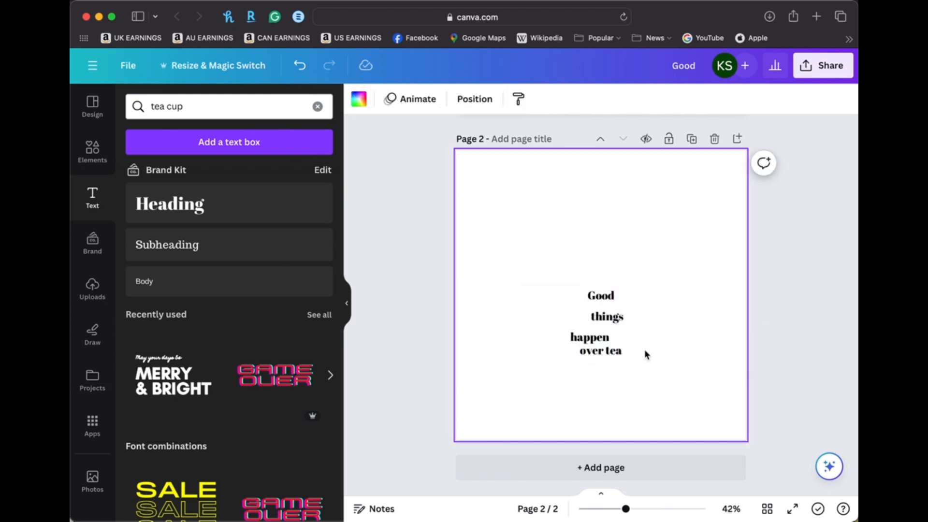
{"action": "double_click", "coordinate": [600, 295]}
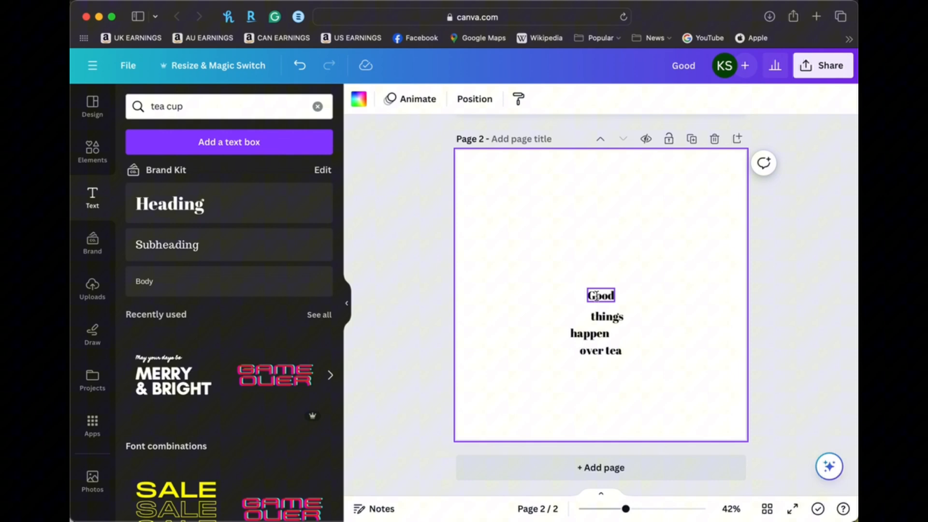
{"action": "left_click", "coordinate": [600, 296]}
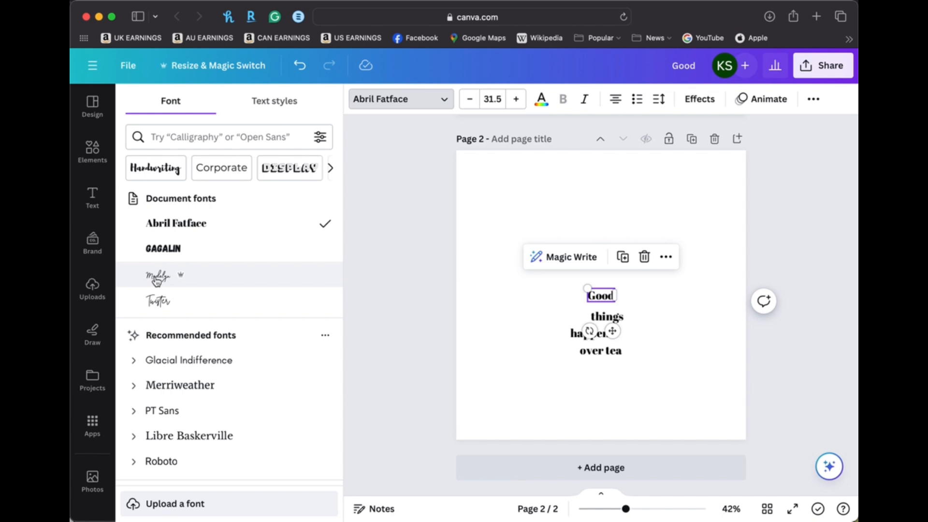
Step: Set Good to Madelyn script and things to the Gagalin font
{"action": "left_click", "coordinate": [157, 275]}
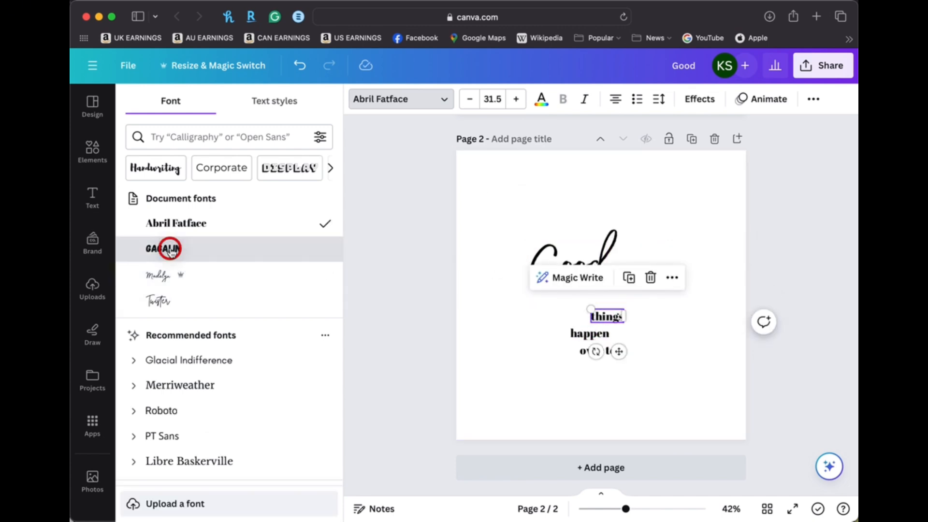
{"action": "left_click", "coordinate": [166, 247]}
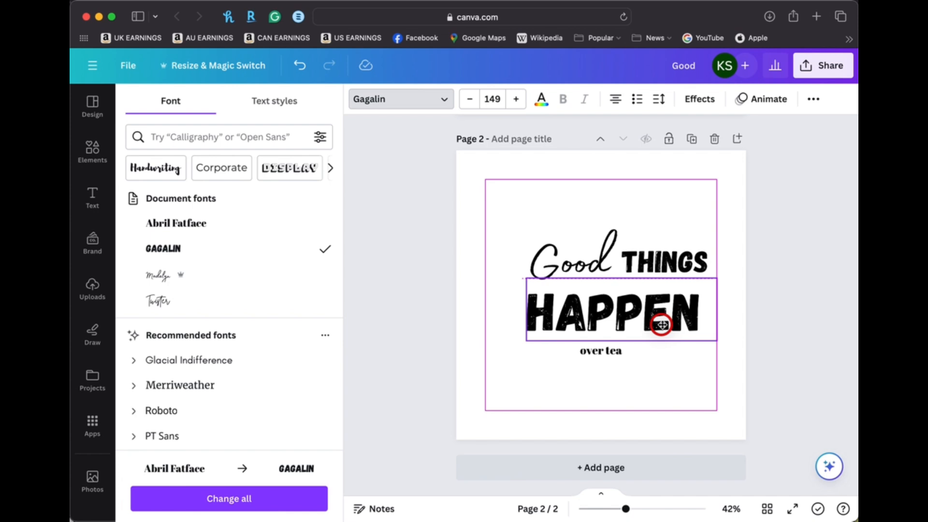
{"action": "left_click", "coordinate": [601, 349]}
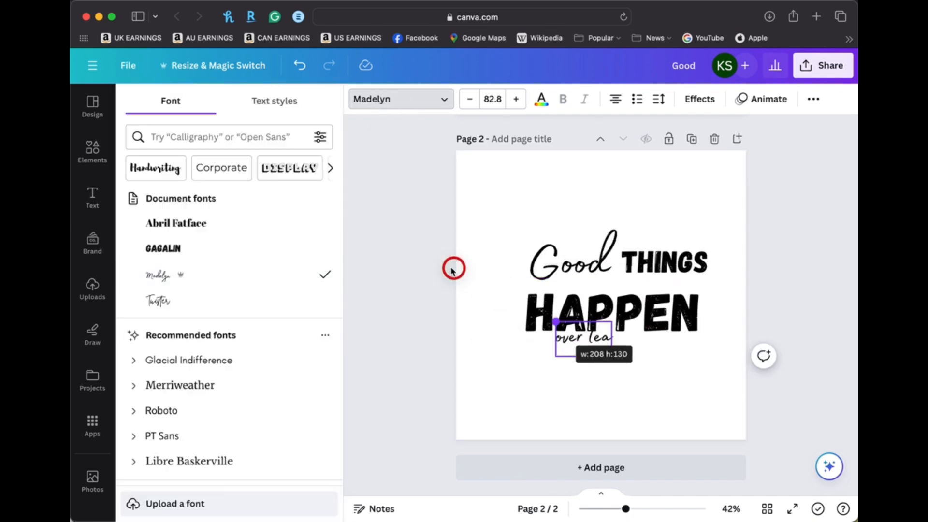
Step: Enlarge the over tea line beneath HAPPEN and switch it to the Twister script font
{"action": "left_click_drag", "start_coordinate": [555, 321], "coordinate": [539, 366]}
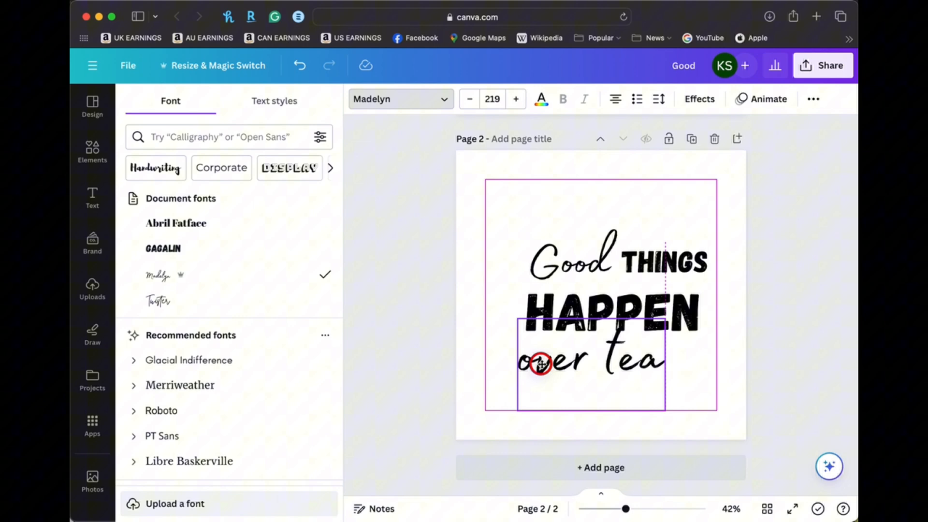
{"action": "left_click", "coordinate": [158, 302]}
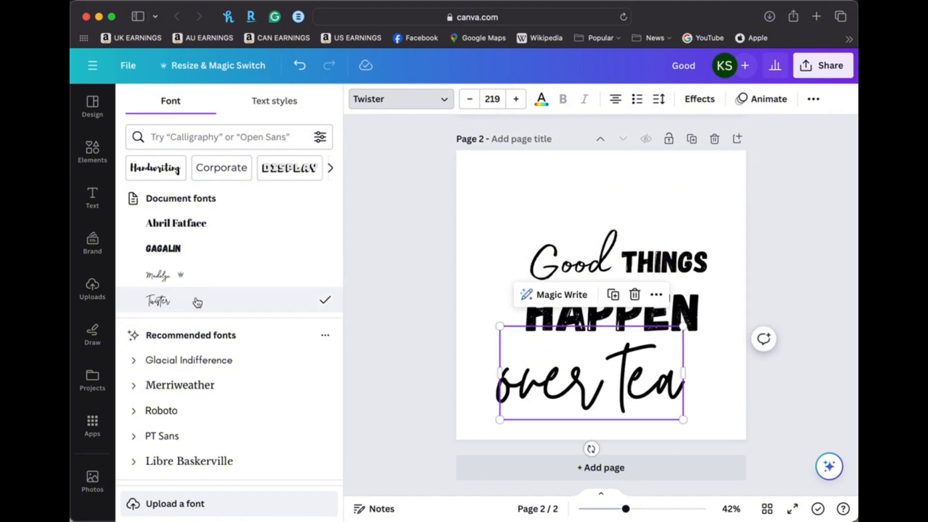
{"action": "left_click", "coordinate": [470, 98]}
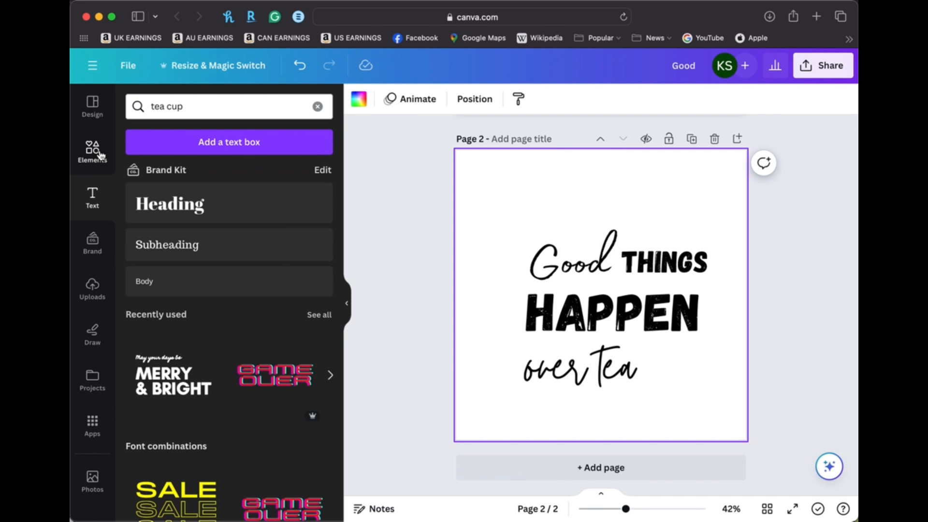
Step: Search Elements for 'outline tea' to add the teacup graphic beside over tea
{"action": "type", "text": "outline tea"}
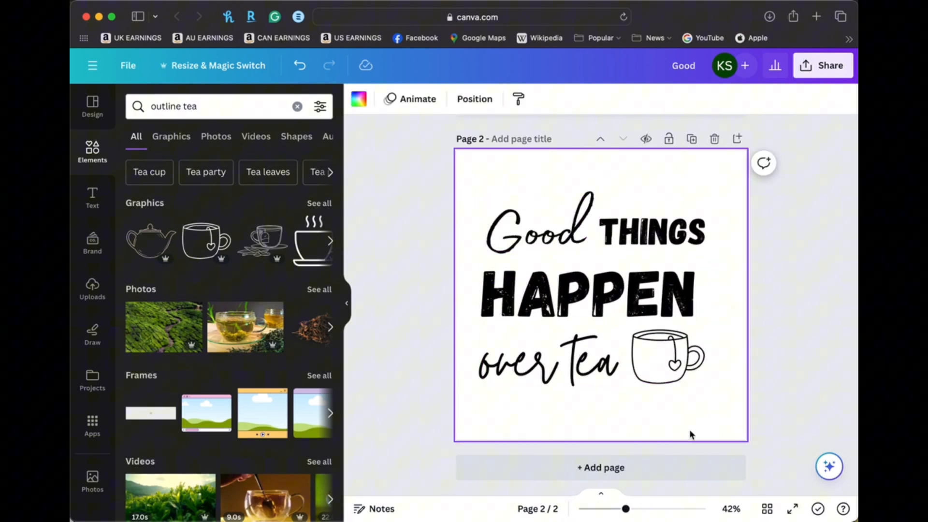
{"action": "left_click", "coordinate": [823, 66]}
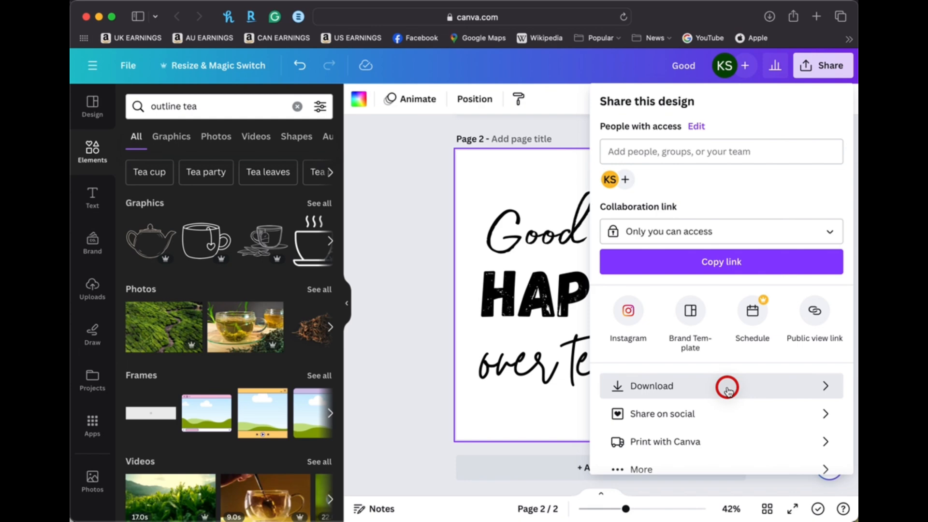
Step: Download the current page of the quote design as an SVG file
{"action": "left_click", "coordinate": [650, 386]}
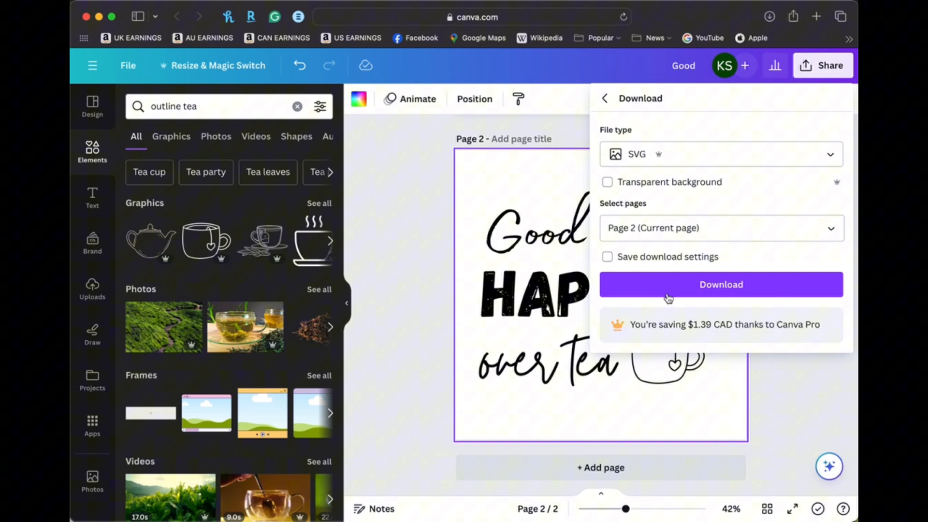
{"action": "left_click", "coordinate": [721, 284]}
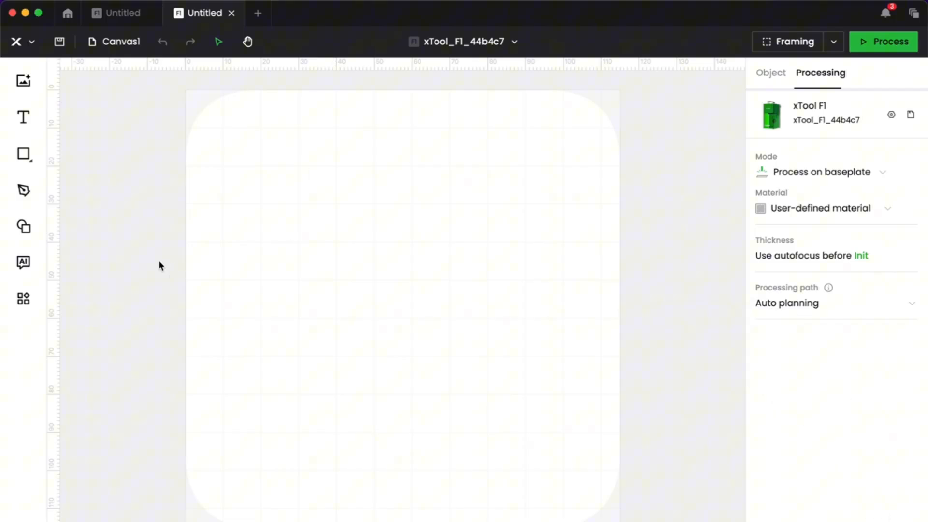
{"action": "mouse_move", "coordinate": [23, 82]}
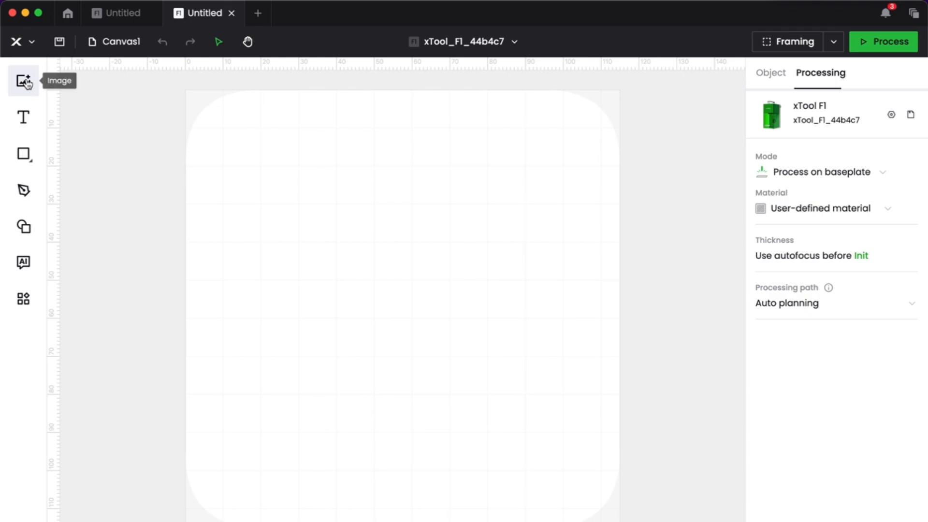
Step: Import Good-2.svg from Downloads and scale it to fit the canvas
{"action": "left_click", "coordinate": [23, 81]}
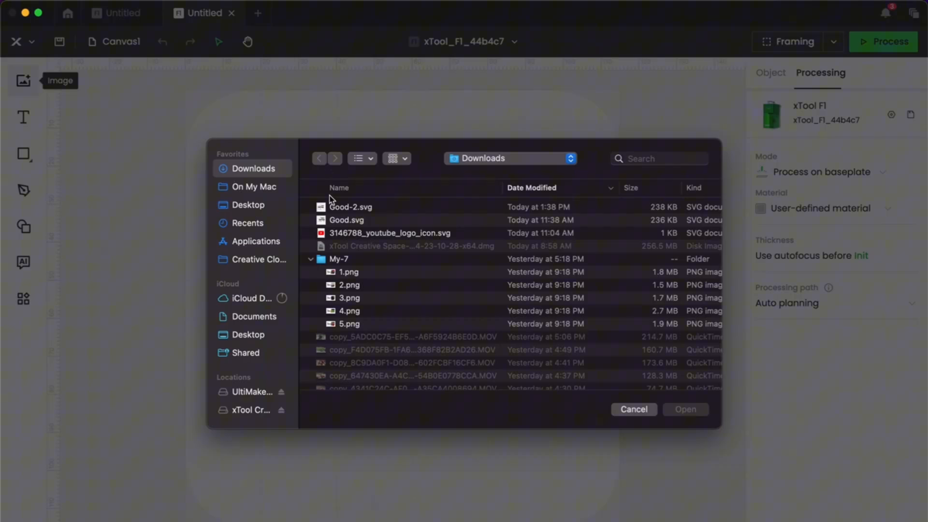
{"action": "left_click", "coordinate": [350, 207]}
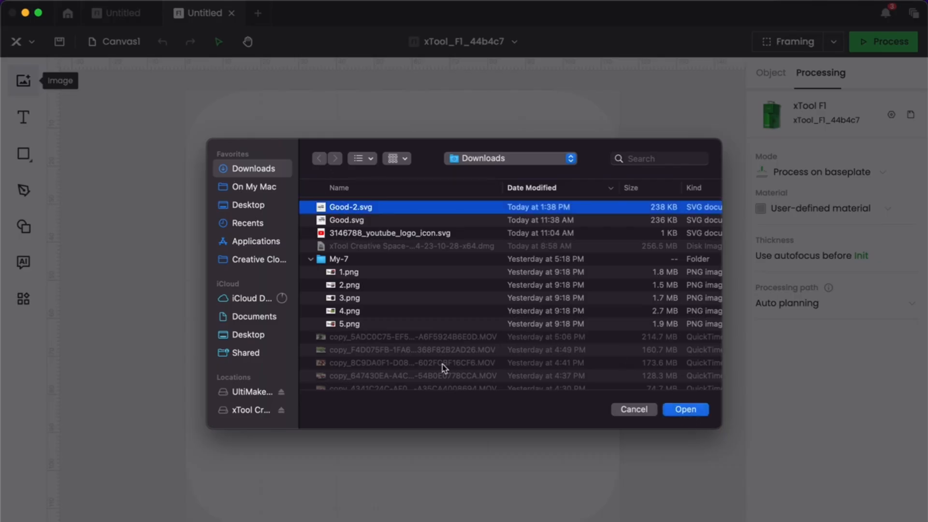
{"action": "left_click", "coordinate": [685, 410]}
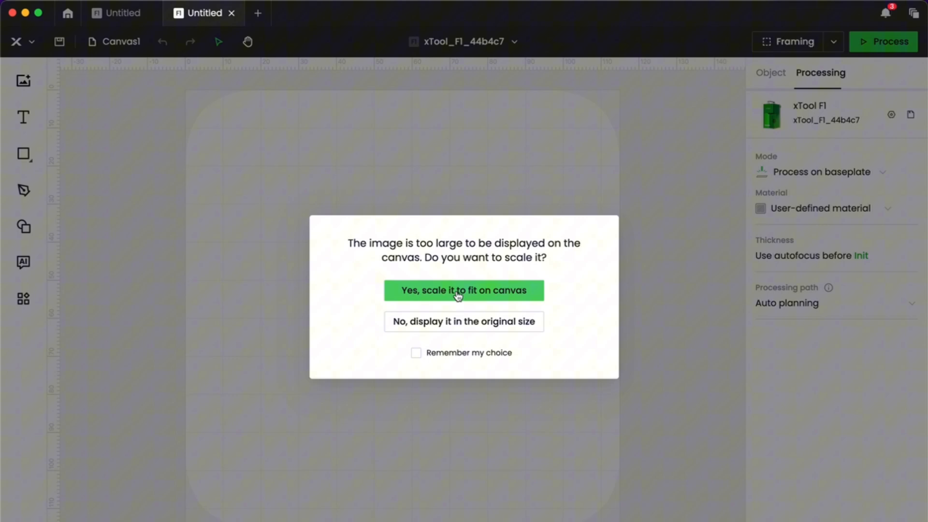
{"action": "left_click", "coordinate": [463, 290]}
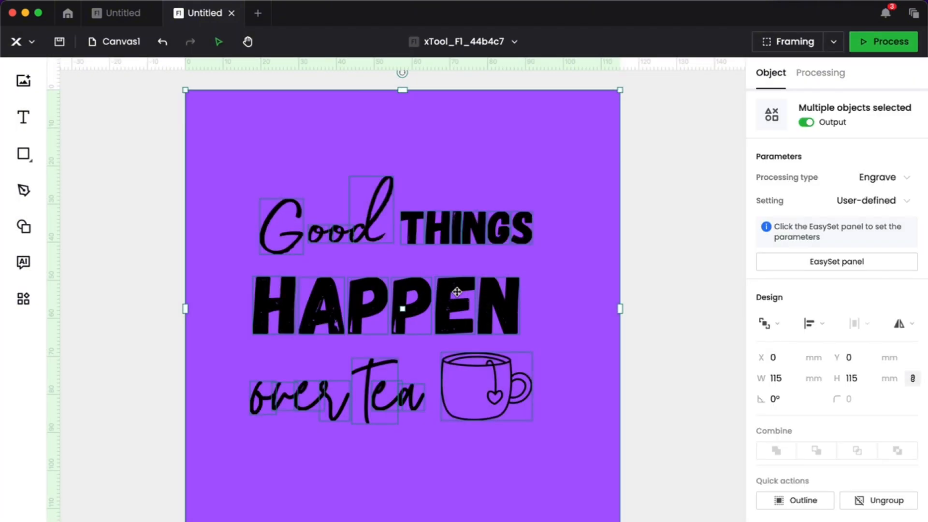
{"action": "mouse_move", "coordinate": [403, 218]}
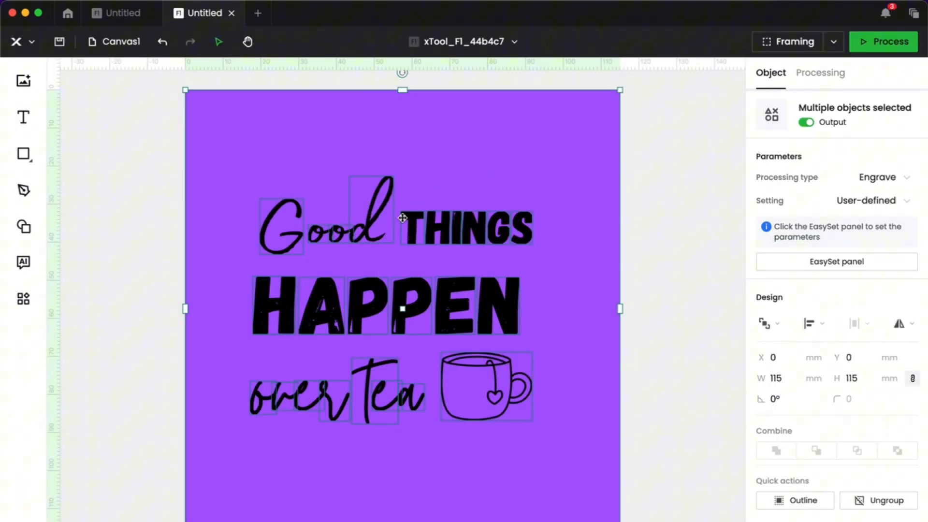
Step: Ungroup the imported SVG, recombine the quote pieces, and select the purple background for removal
{"action": "left_click", "coordinate": [820, 72]}
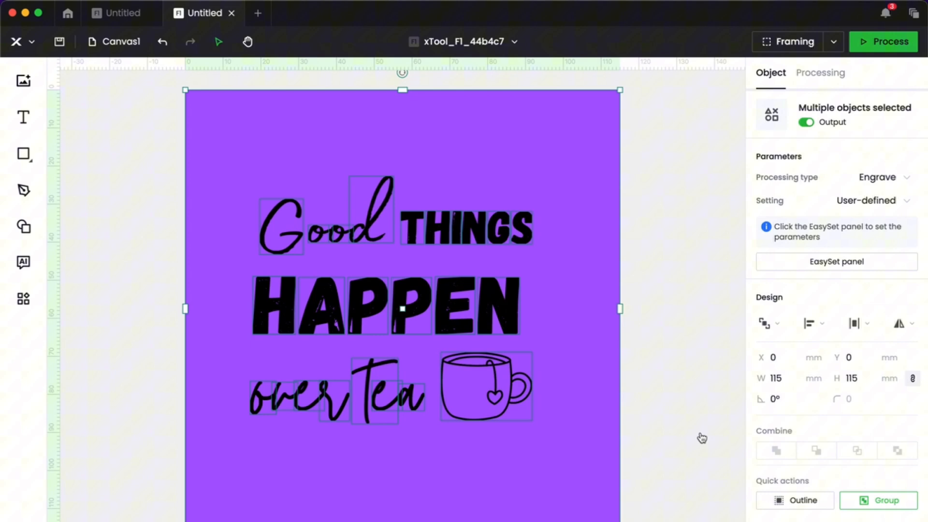
{"action": "left_click", "coordinate": [877, 501]}
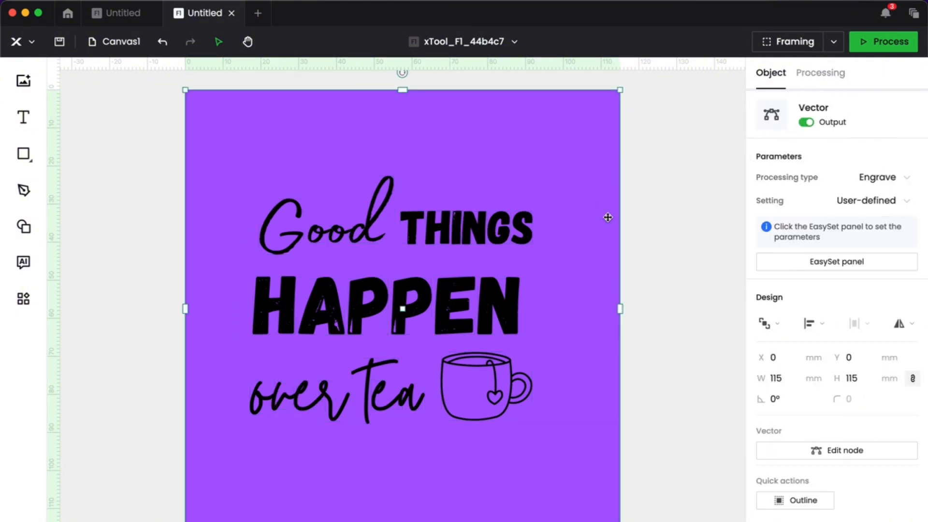
{"action": "left_click", "coordinate": [819, 73]}
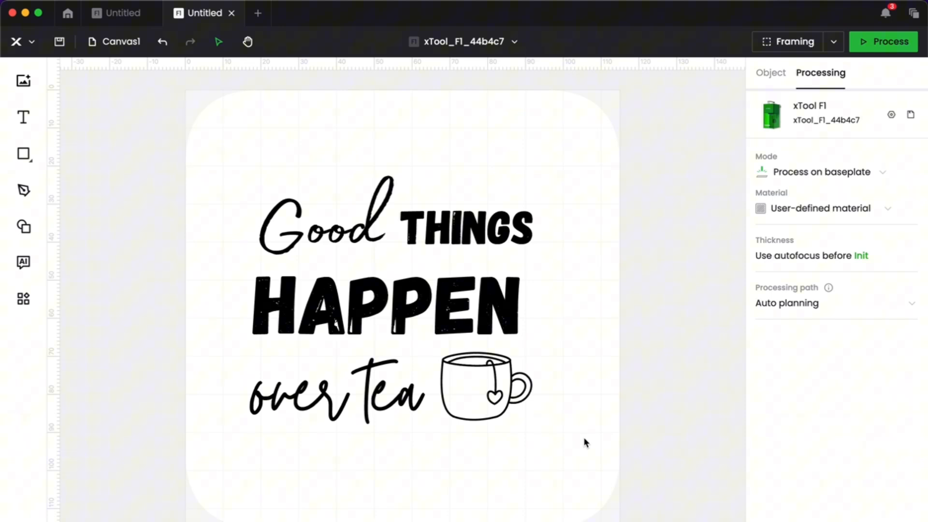
Step: Draw a rectangle around the quote and set it to 100 × 100 mm
{"action": "left_click", "coordinate": [22, 153]}
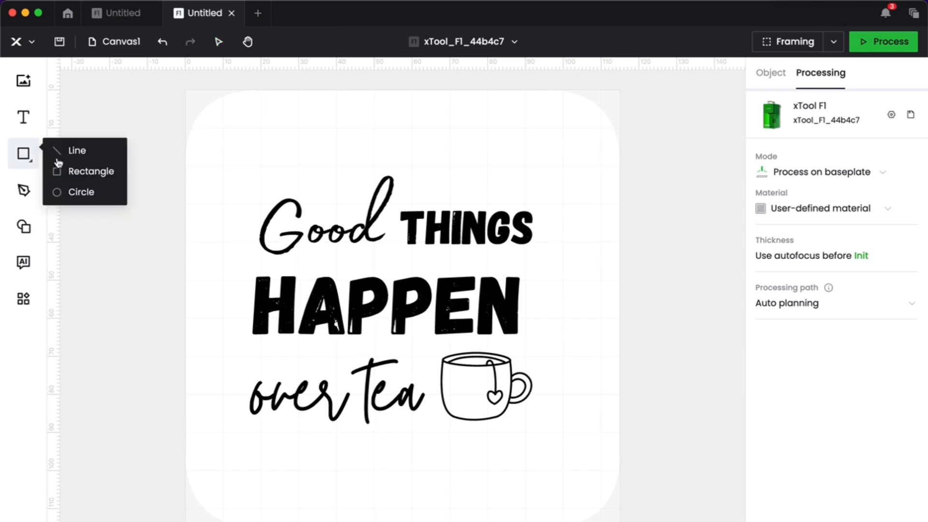
{"action": "left_click_drag", "start_coordinate": [226, 128], "coordinate": [480, 365]}
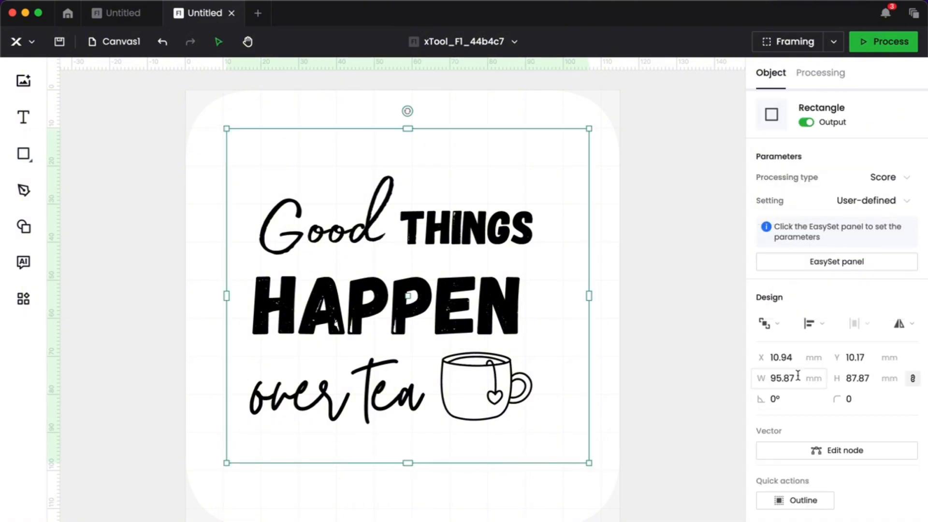
{"action": "left_click", "coordinate": [782, 379]}
{"action": "type", "text": "100"}
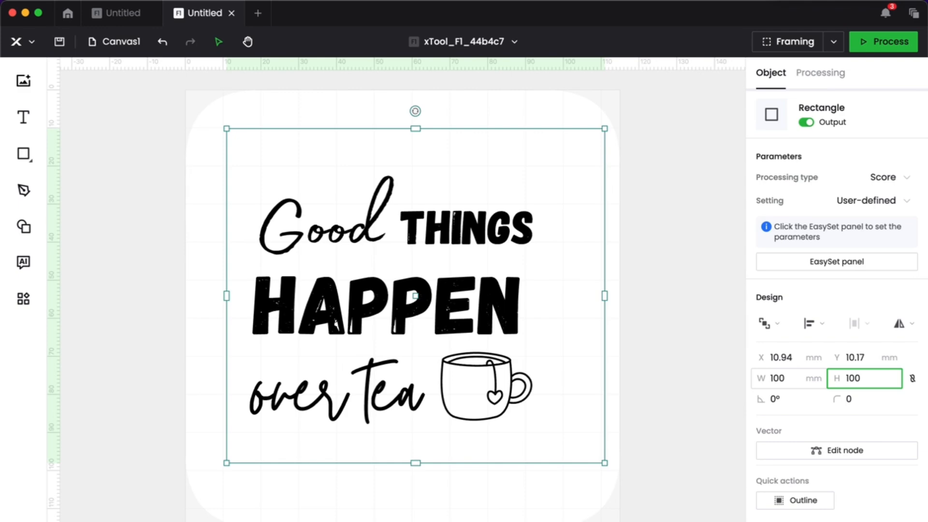
{"action": "left_click", "coordinate": [820, 72]}
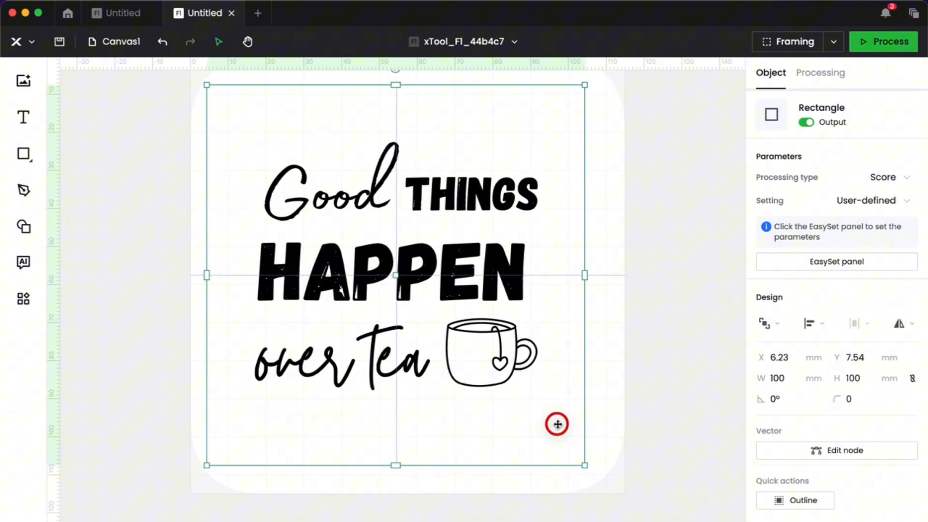
Step: Line the square up with the coaster outline, remove it, and select a piece of THINGS
{"action": "left_click_drag", "start_coordinate": [557, 423], "coordinate": [558, 426]}
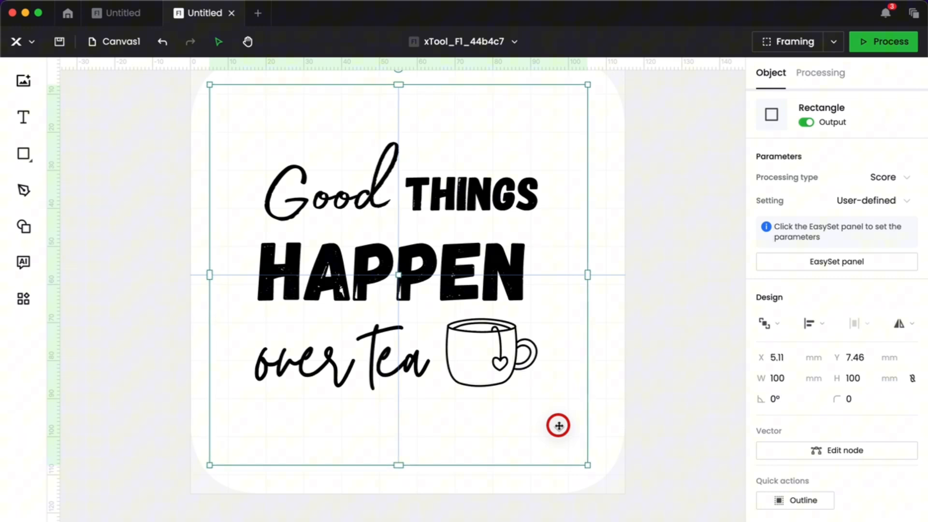
{"action": "left_click", "coordinate": [820, 73]}
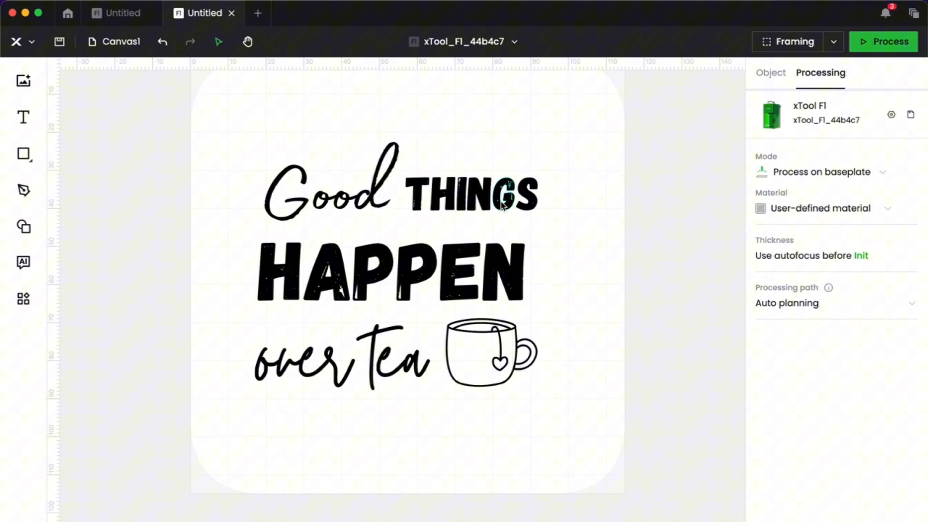
{"action": "left_click", "coordinate": [502, 202]}
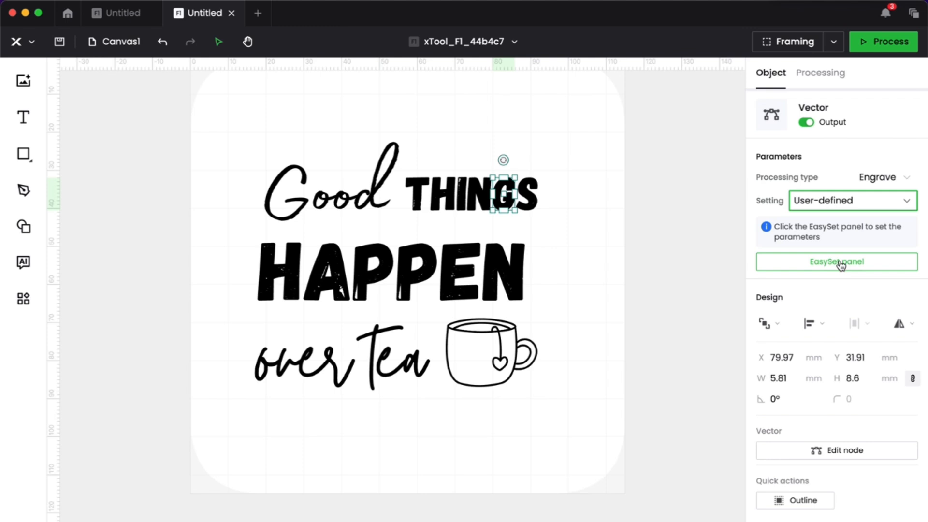
Step: Set the processing material to Stone Coaster
{"action": "left_click", "coordinate": [819, 73]}
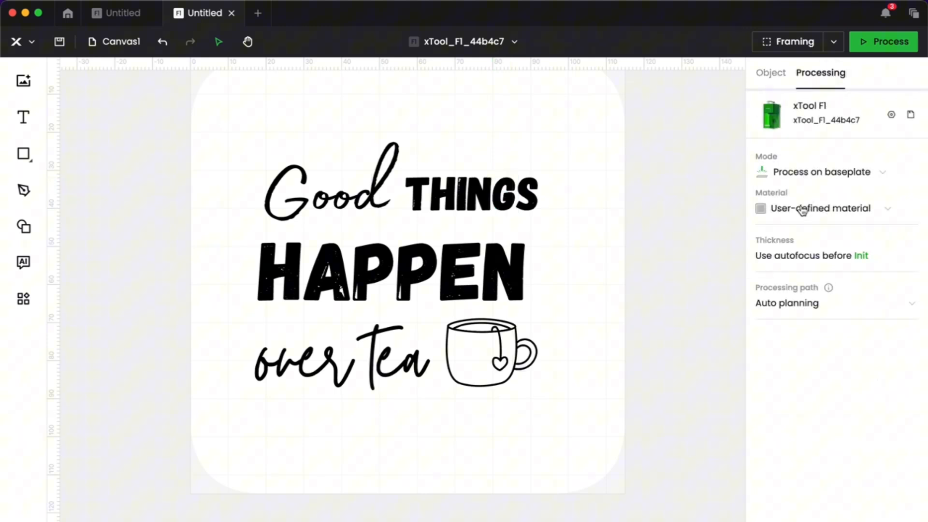
{"action": "left_click", "coordinate": [836, 209]}
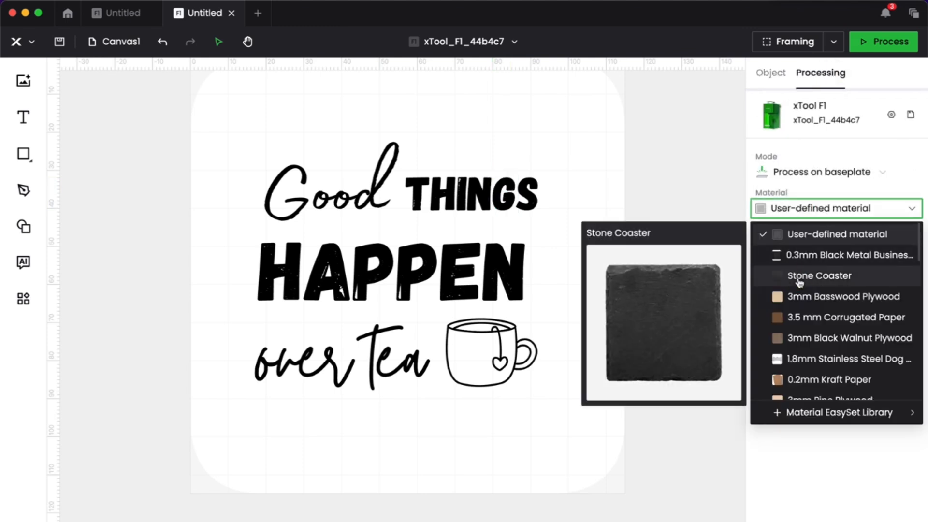
{"action": "left_click", "coordinate": [819, 275]}
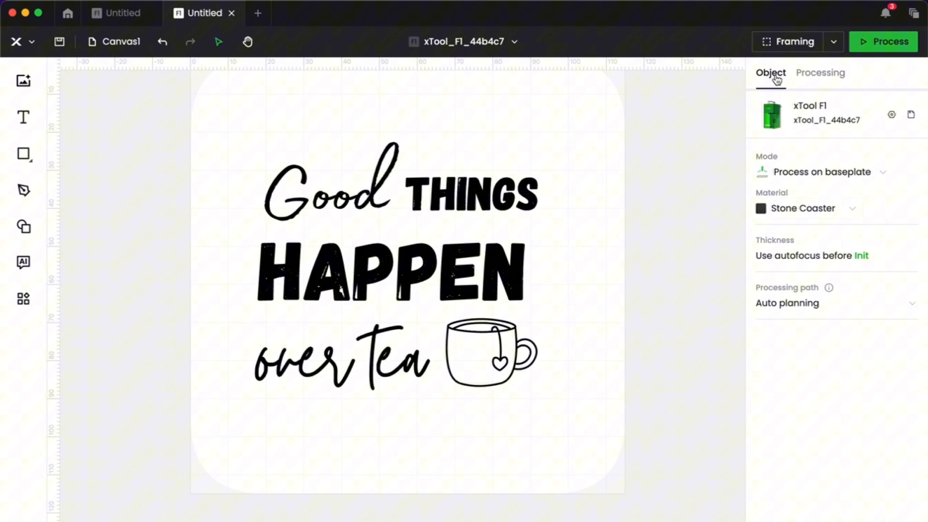
Step: Check the engraving settings on pieces of THINGS and tea, then clear the selection
{"action": "left_click", "coordinate": [503, 201]}
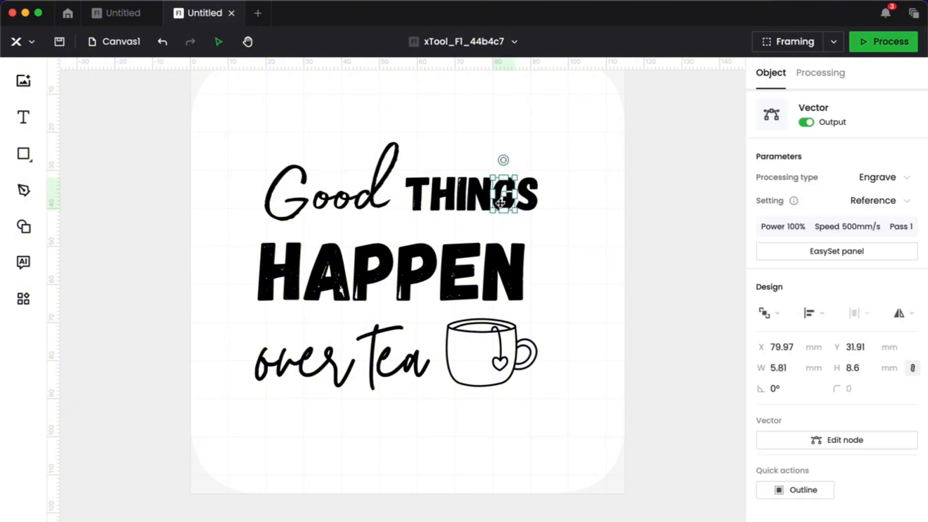
{"action": "mouse_move", "coordinate": [814, 238]}
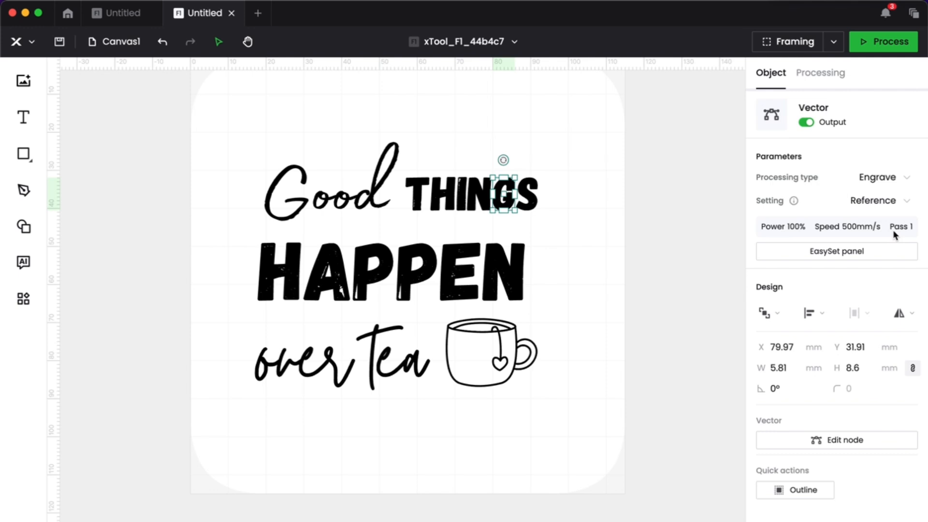
{"action": "left_click_drag", "start_coordinate": [503, 196], "coordinate": [530, 195]}
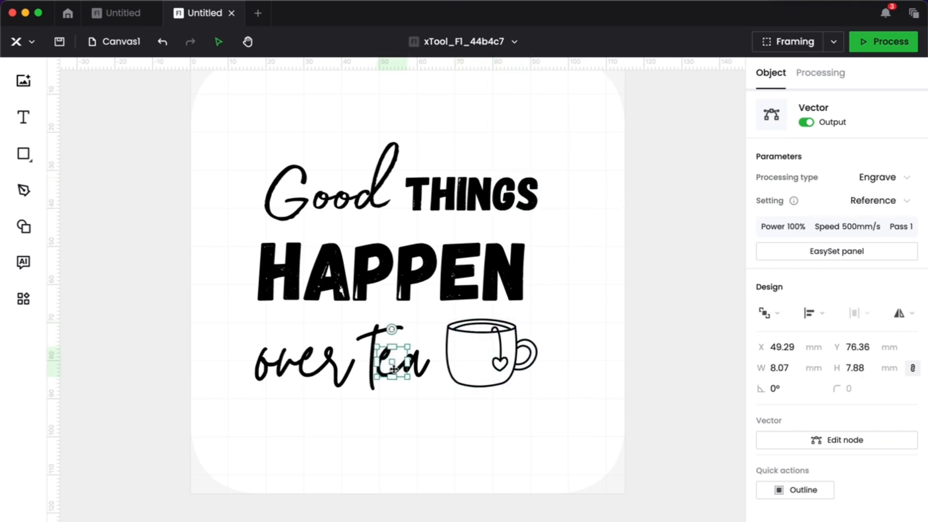
{"action": "left_click", "coordinate": [820, 72]}
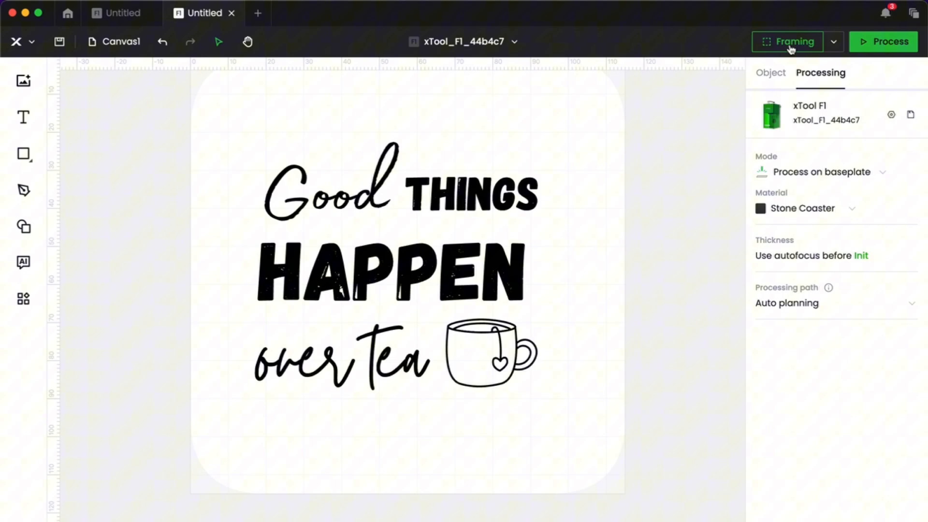
Step: Frame the design on the material and start processing to preview the laser path
{"action": "left_click", "coordinate": [883, 41]}
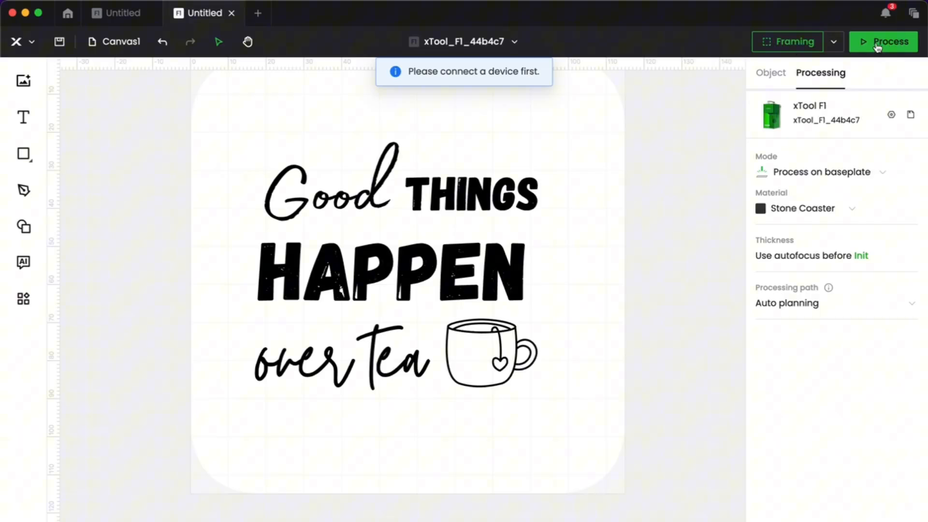
{"action": "left_click", "coordinate": [883, 40]}
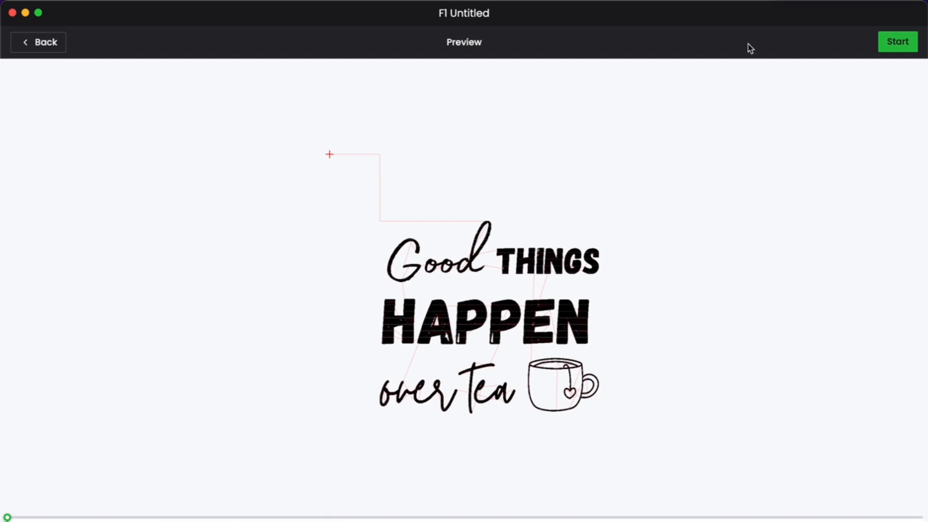